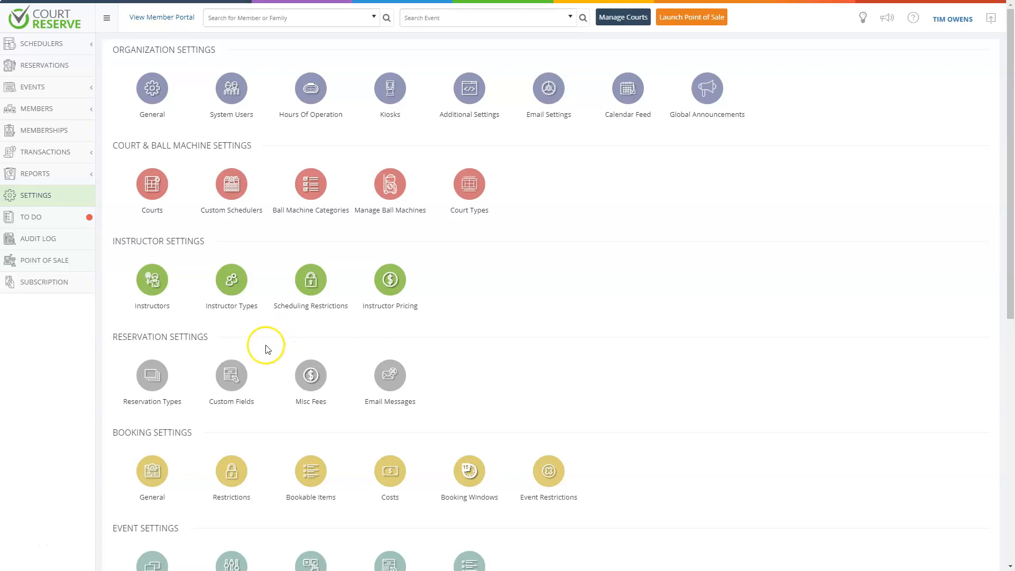
mouse_move(254, 371)
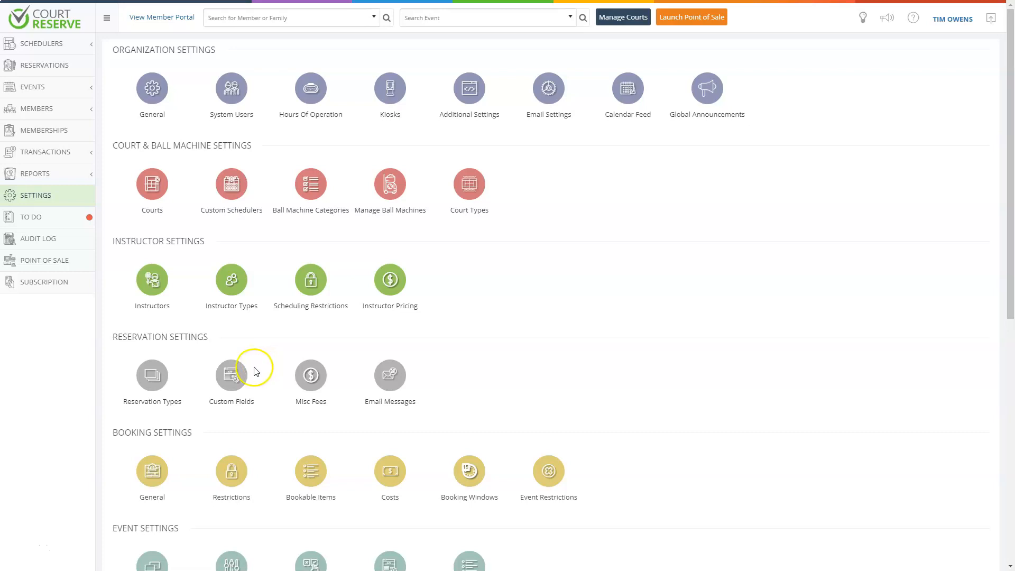
Go to Member Groups under Member Settings, listing the three existing dynamic groups
scroll("down", 3)
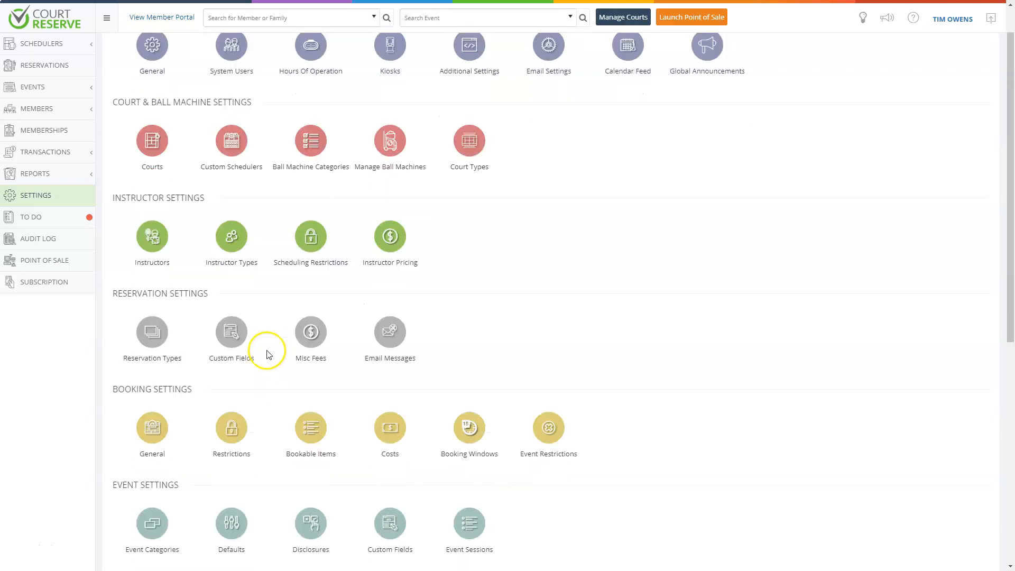
scroll("down", 3)
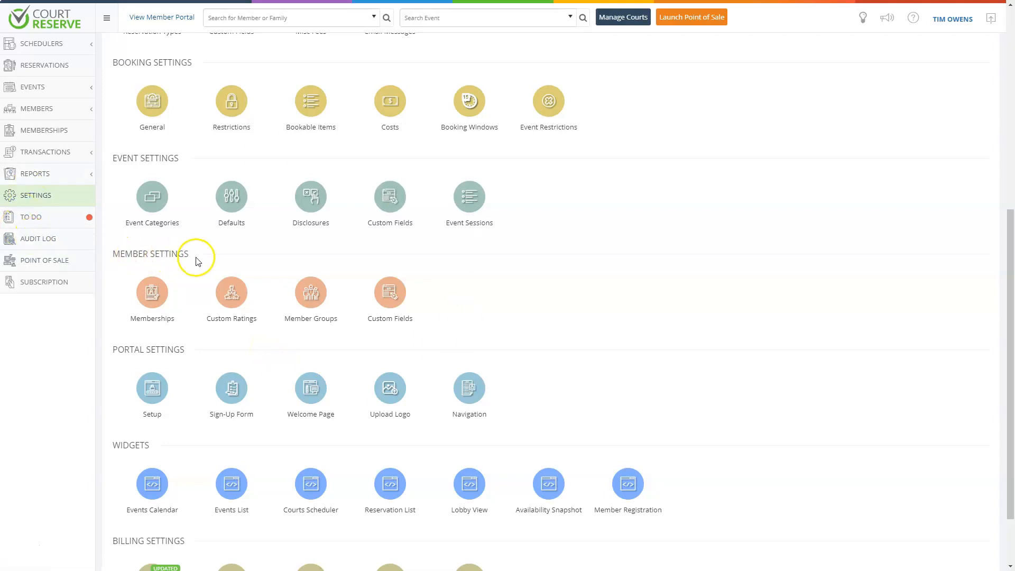
left_click(310, 289)
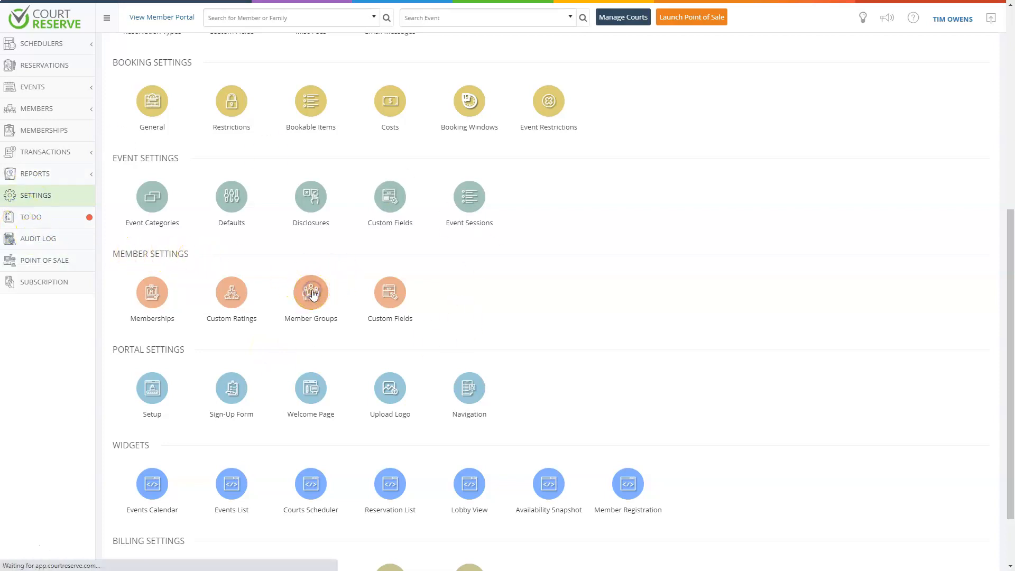
left_click(310, 290)
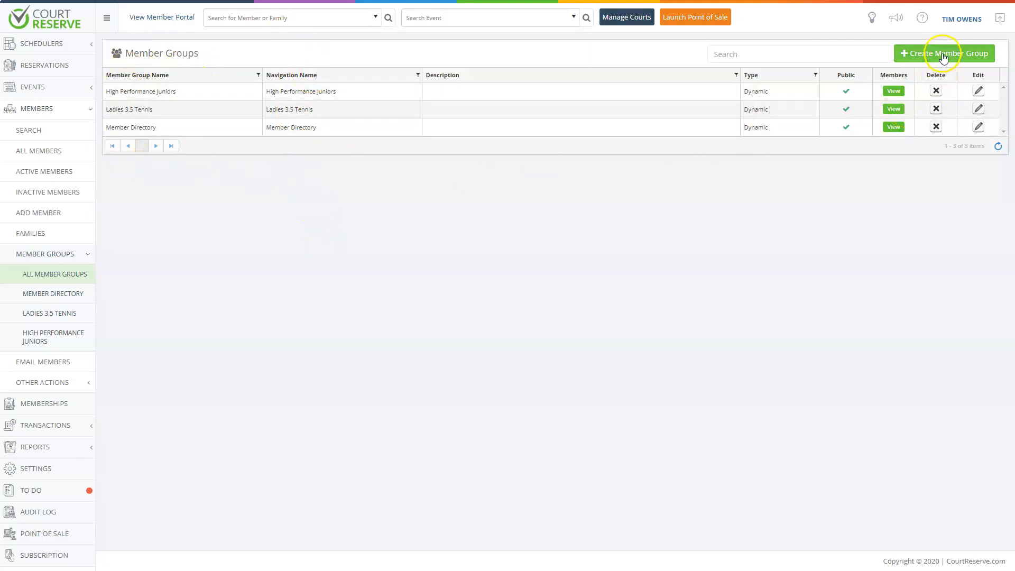
Start a new member group named and navigation-named 'Jr High Impact Players' with rating categories left at None
left_click(943, 53)
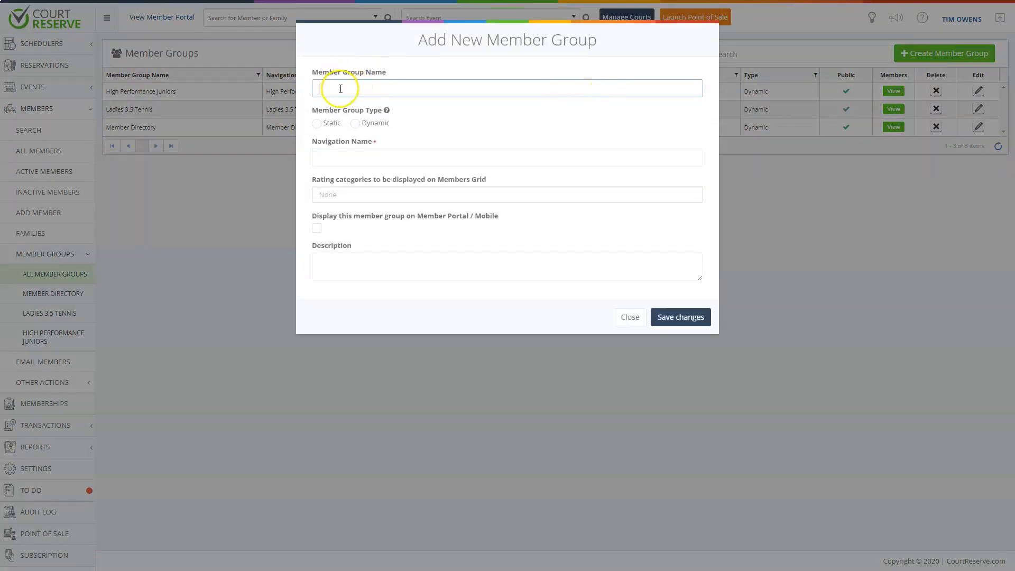
type("Jr High Impact Players")
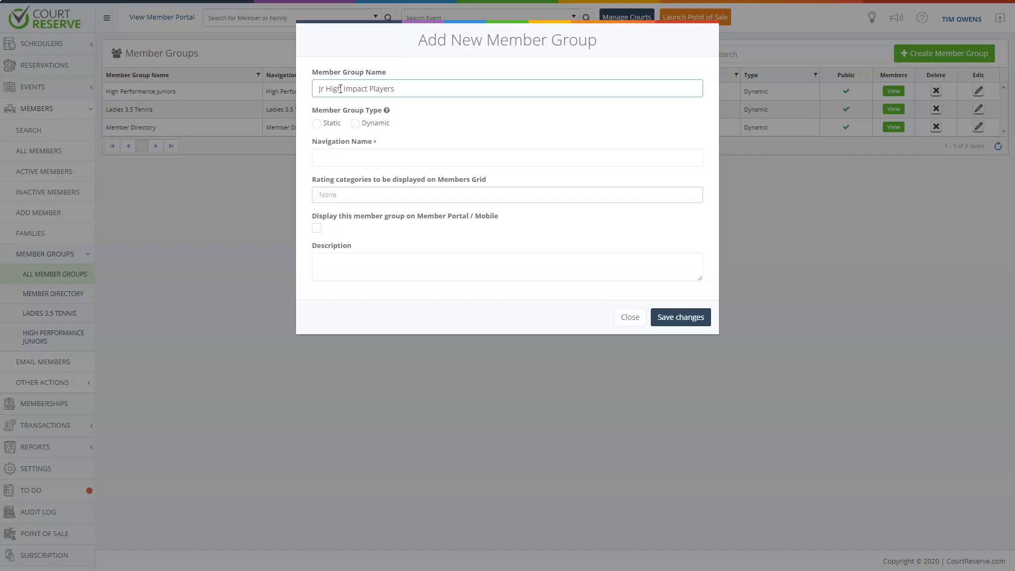
mouse_move(386, 110)
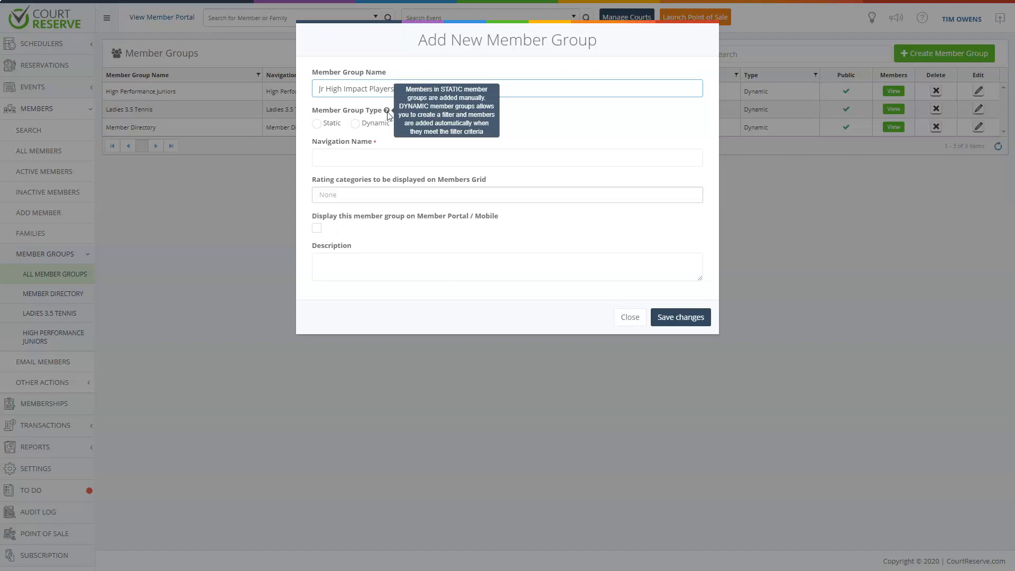
left_click(507, 157)
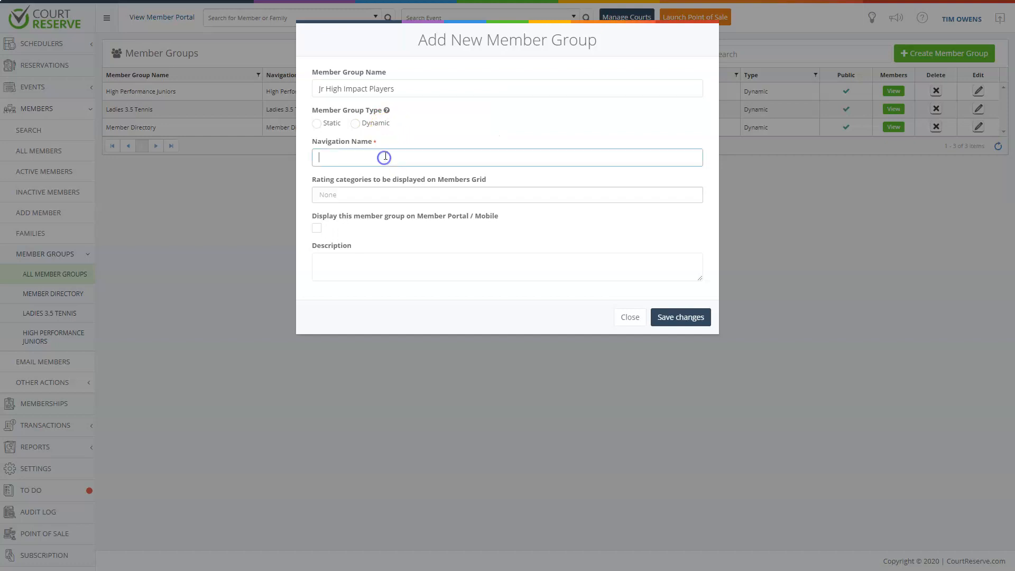
right_click(332, 88)
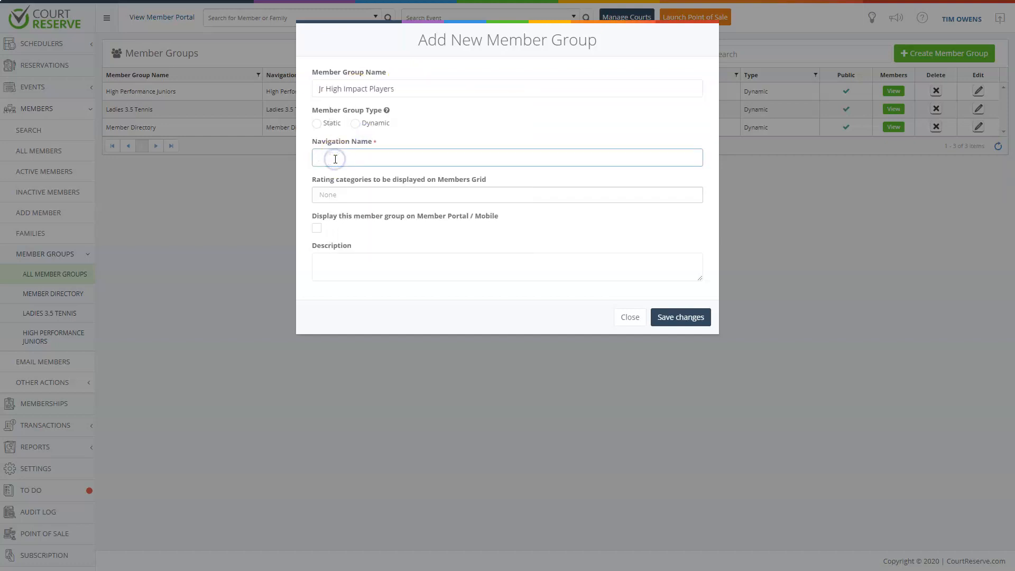
type("Jr High Impact Players")
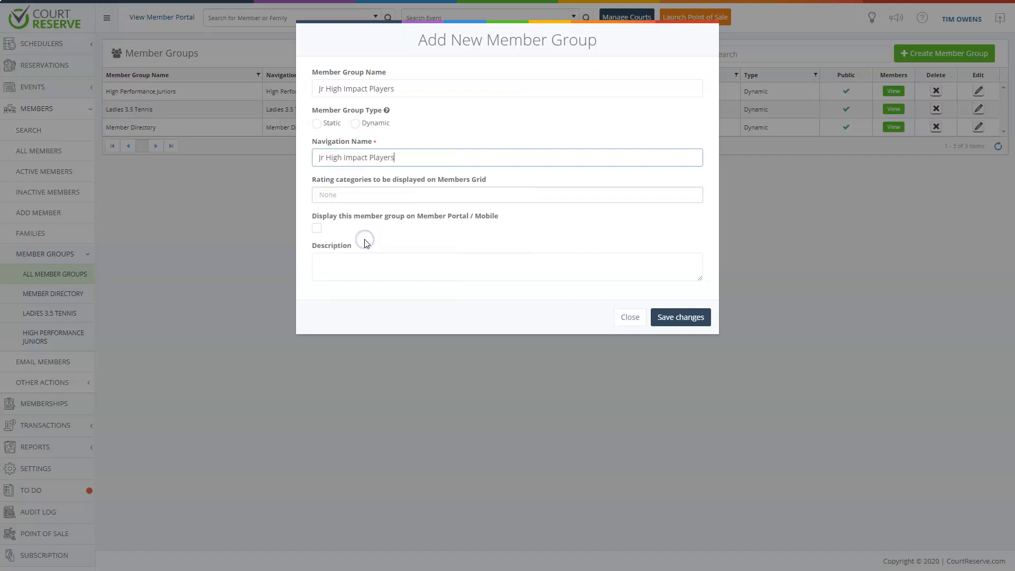
left_click(506, 194)
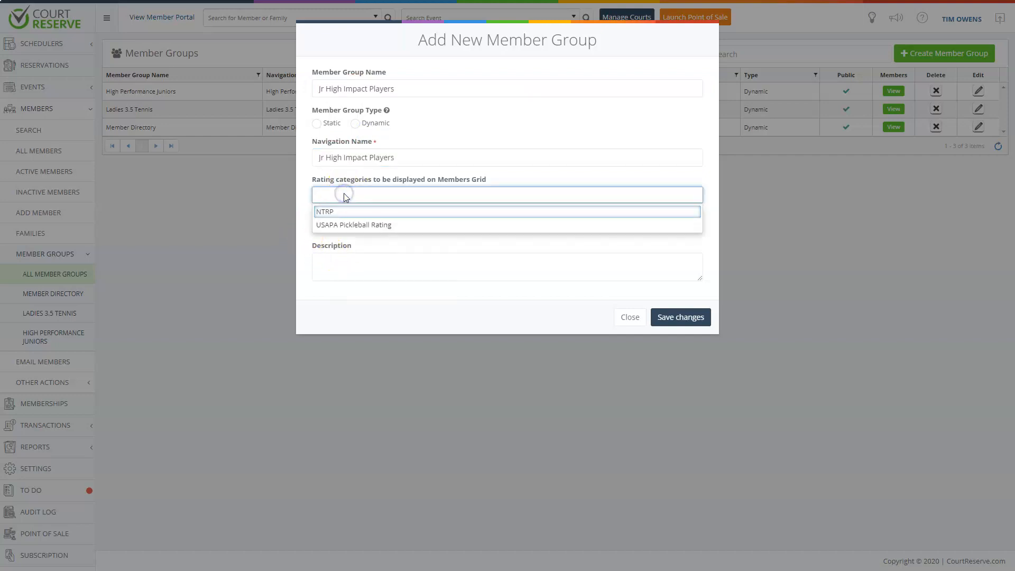
left_click(506, 194)
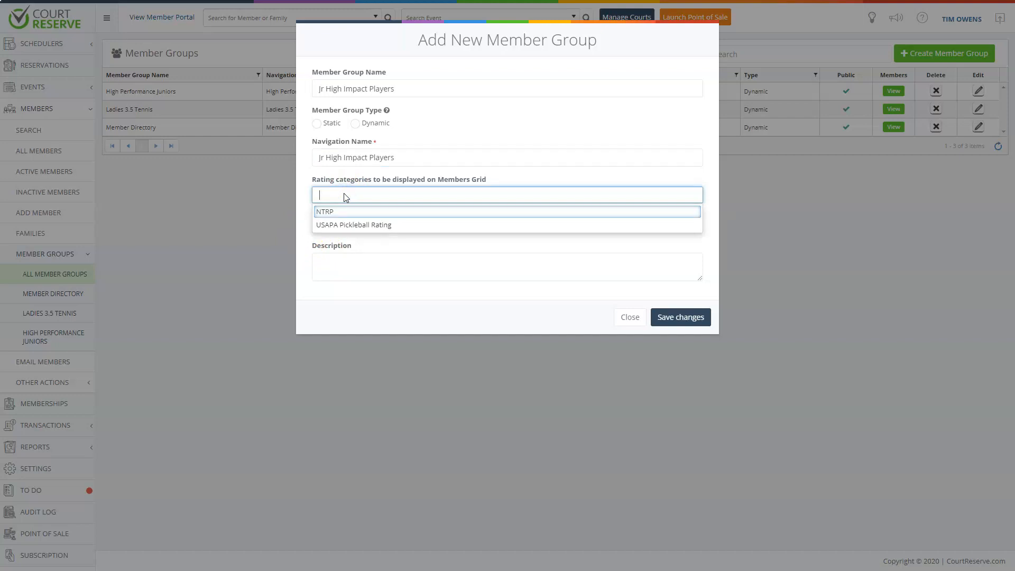
mouse_move(360, 206)
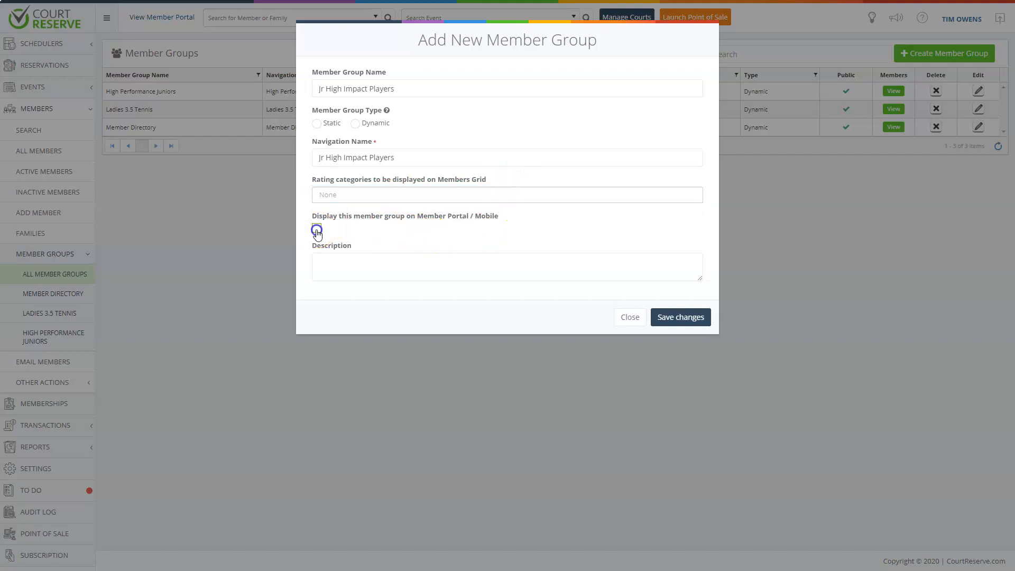
Enable Display on Portal and add First Name, Last Name, Email, Phone columns
left_click(316, 228)
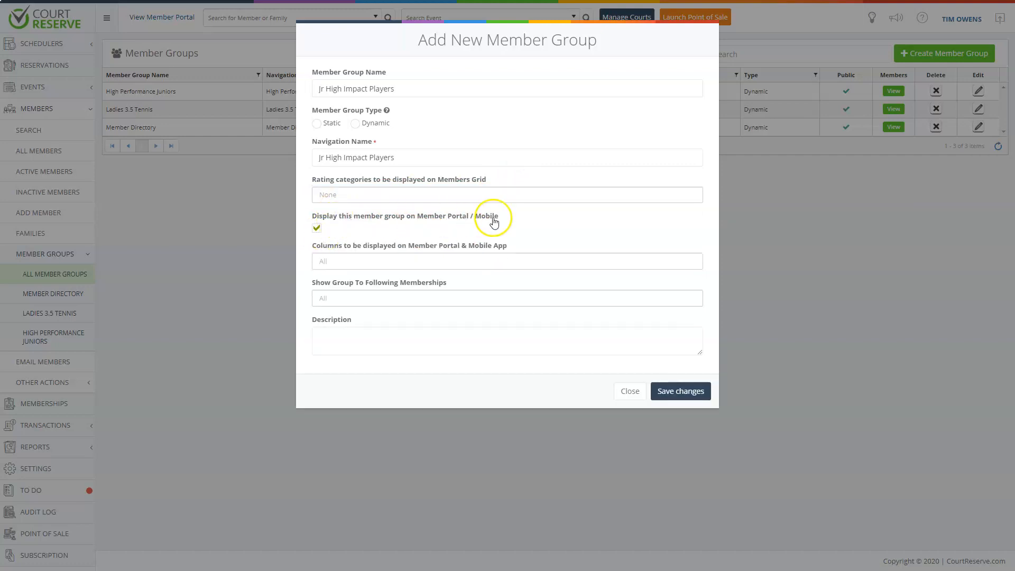
mouse_move(446, 225)
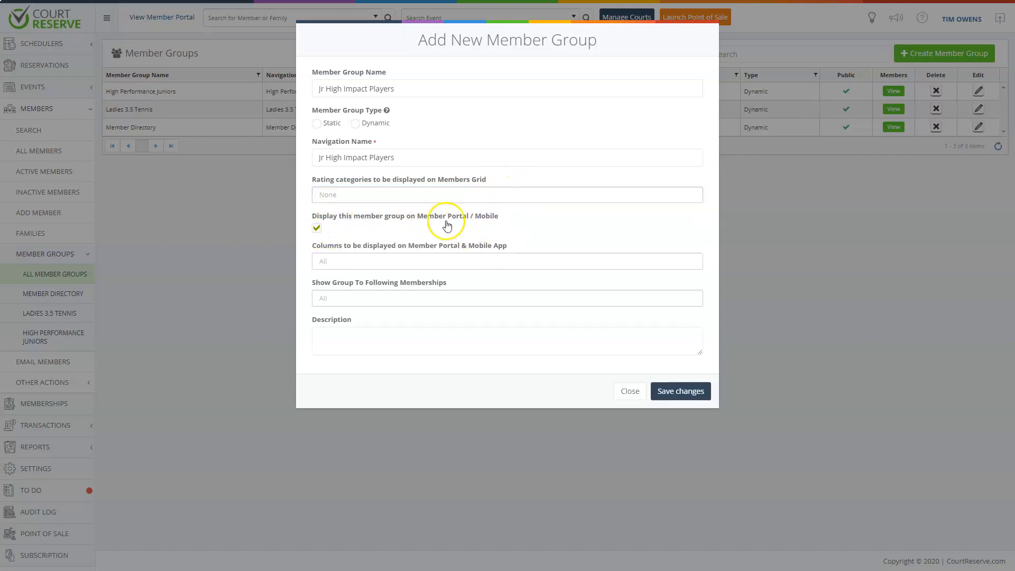
left_click(506, 261)
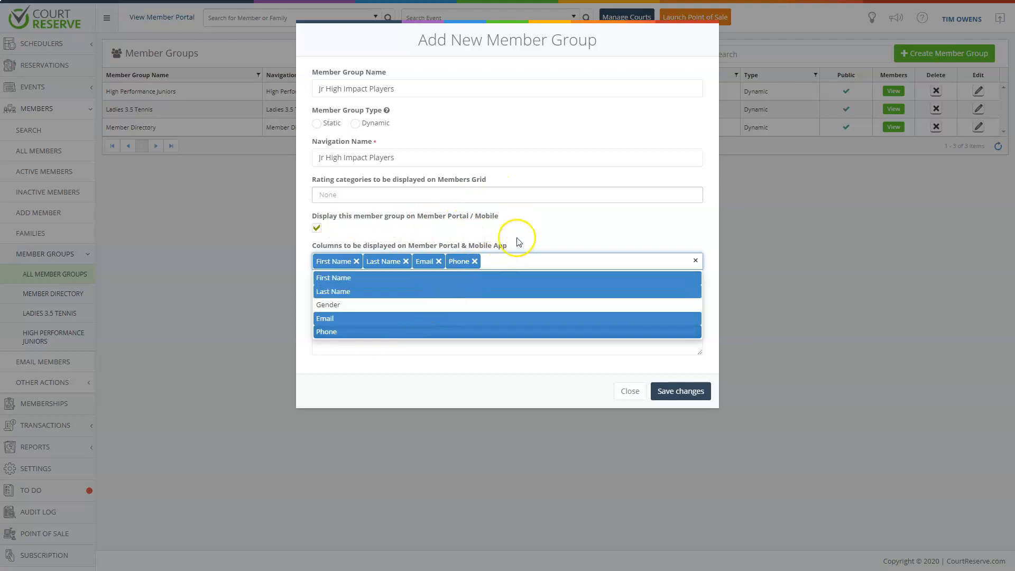
mouse_move(470, 231)
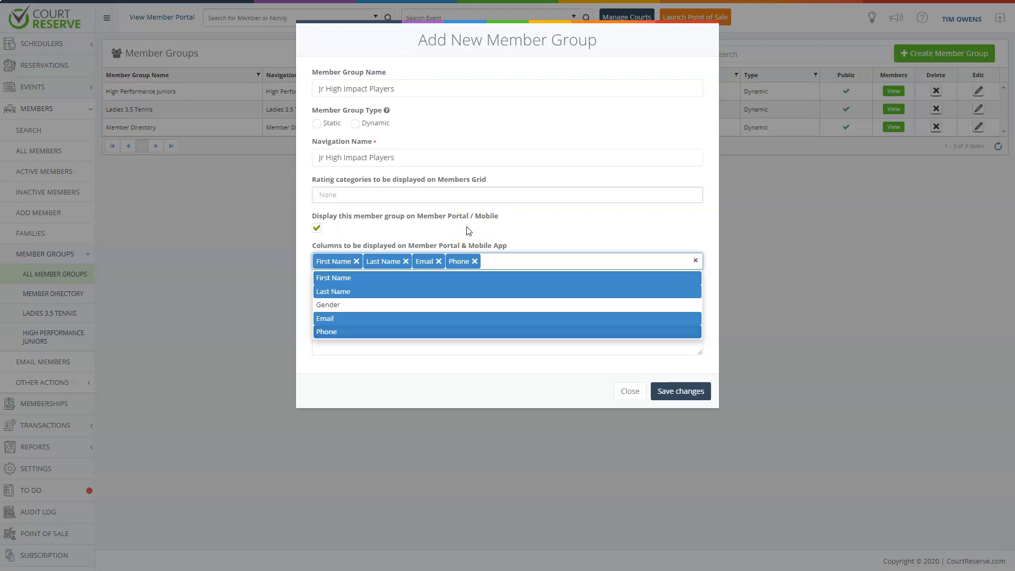
left_click(508, 262)
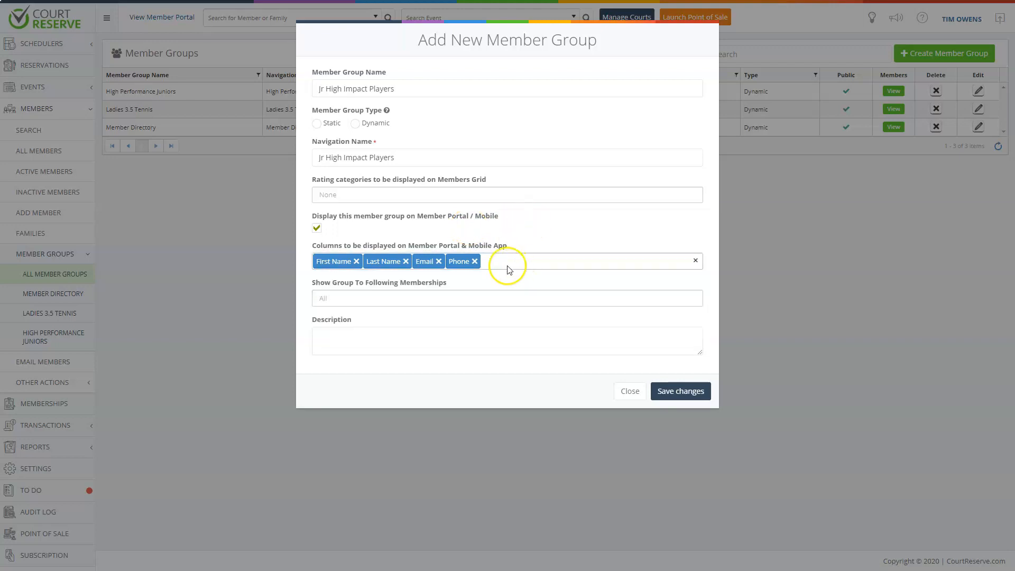
left_click(507, 298)
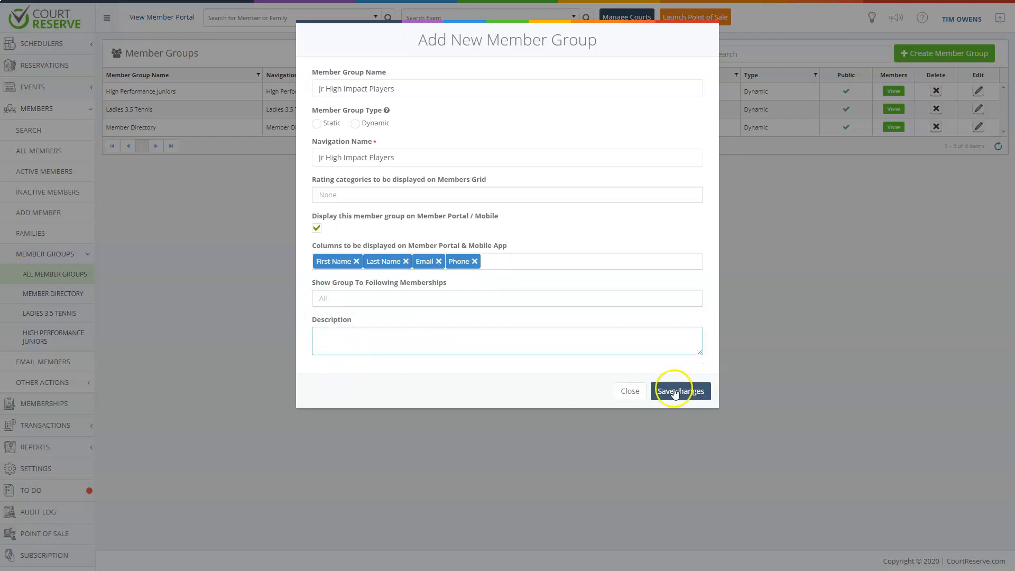
Save the new group and review its Filters section, limited to active members, and the member preview grid
left_click(679, 391)
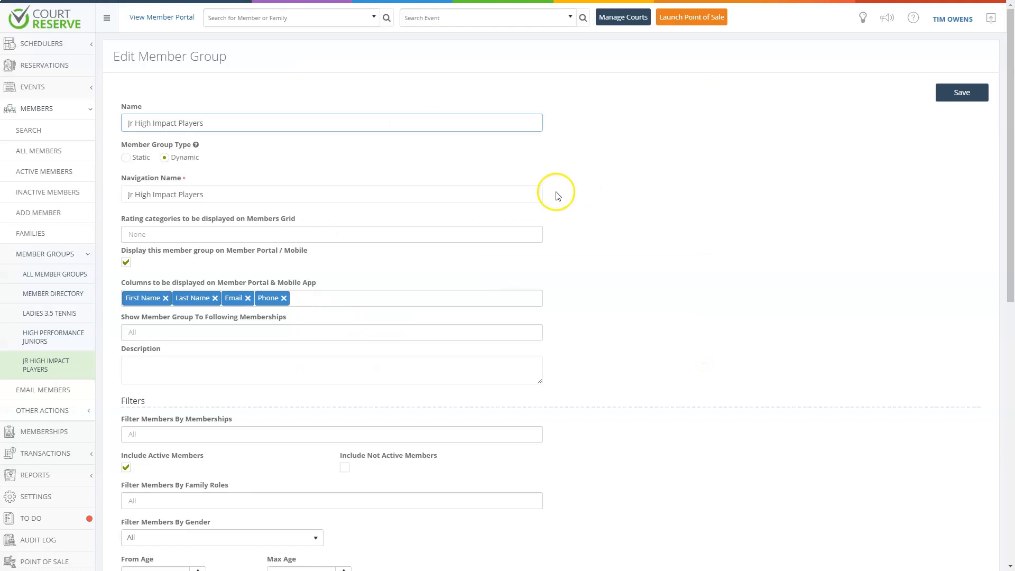
mouse_move(241, 87)
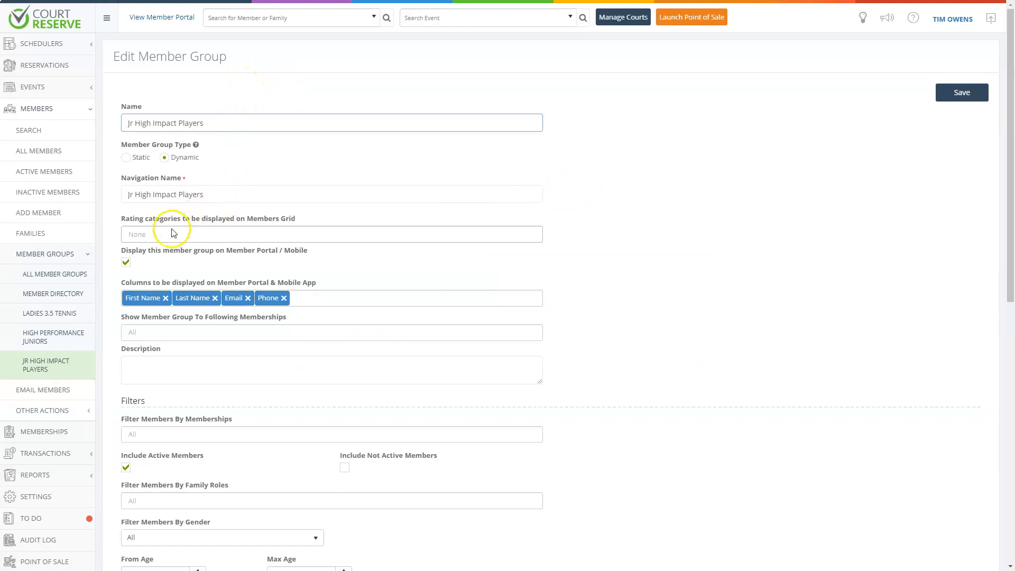
left_click(331, 233)
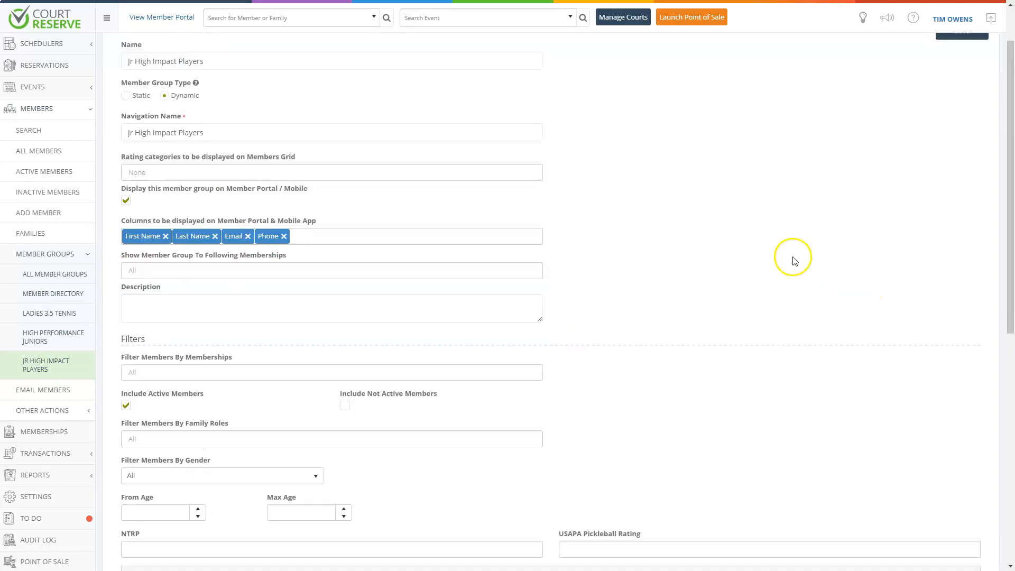
scroll("down", 3)
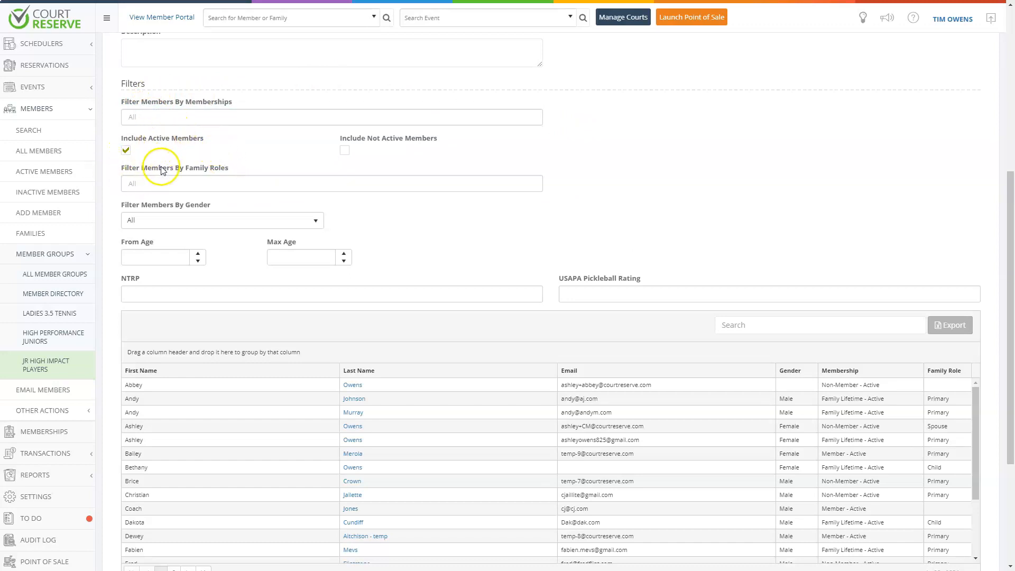
mouse_move(476, 127)
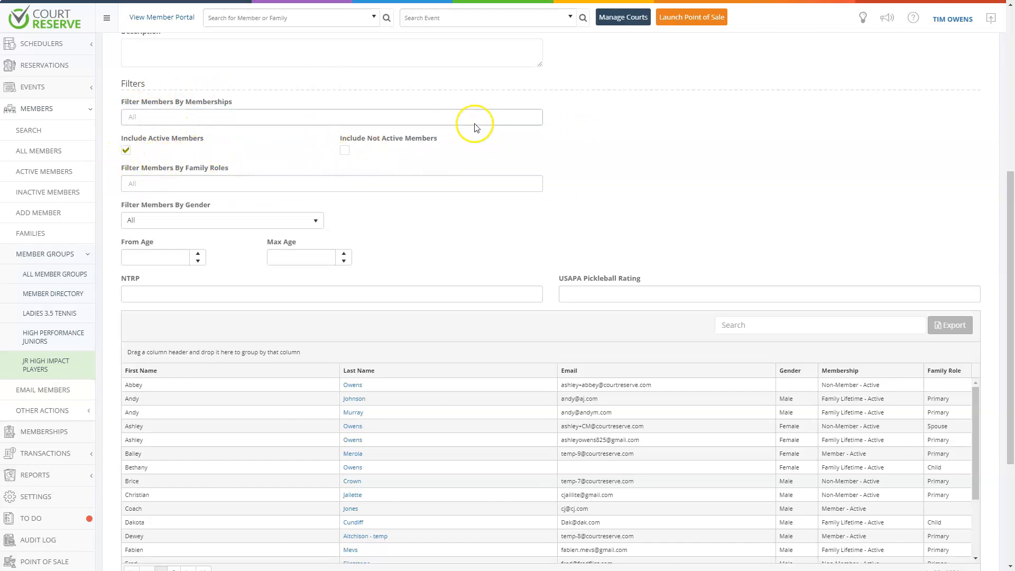
left_click(331, 183)
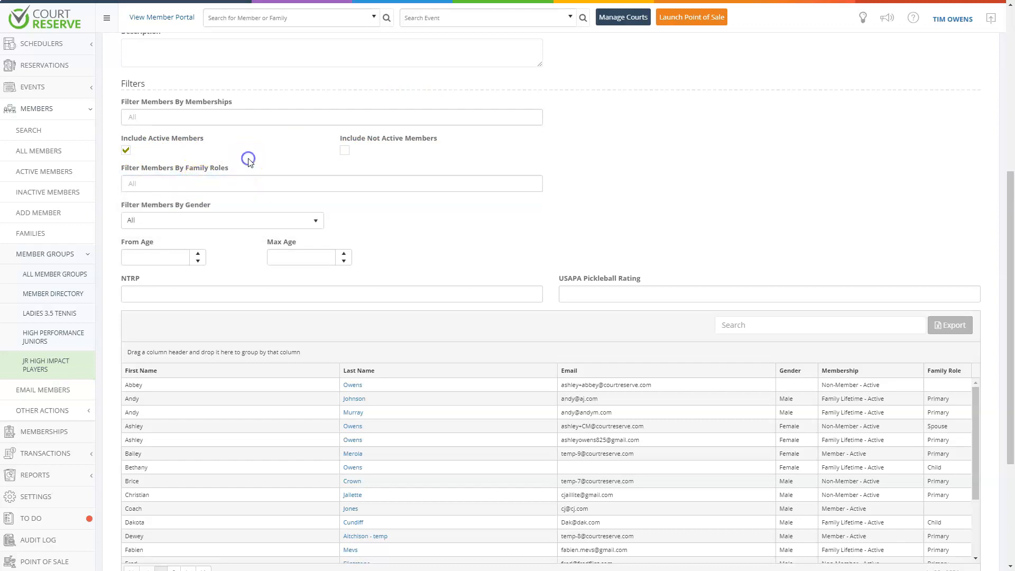
left_click(330, 183)
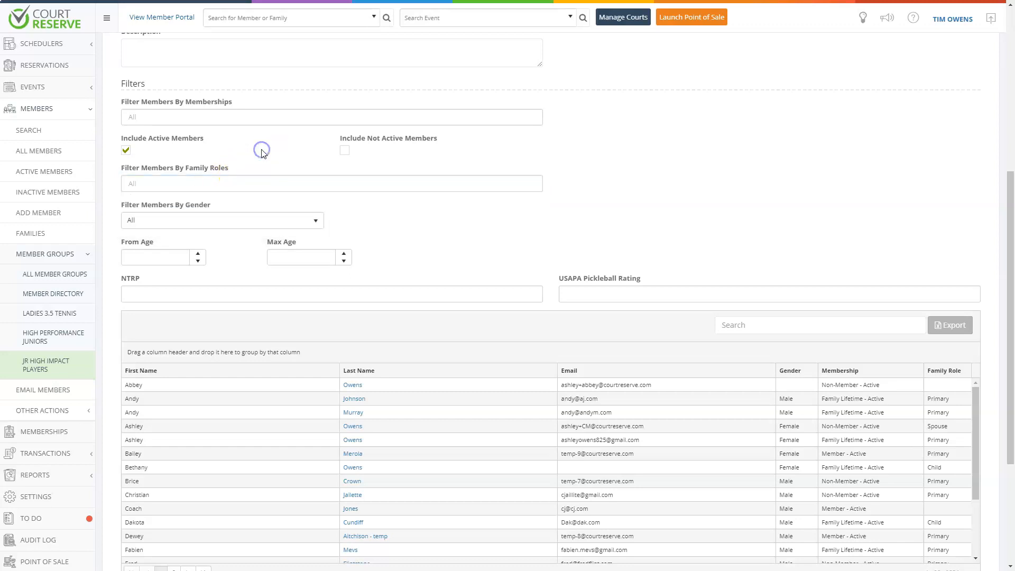
left_click(156, 257)
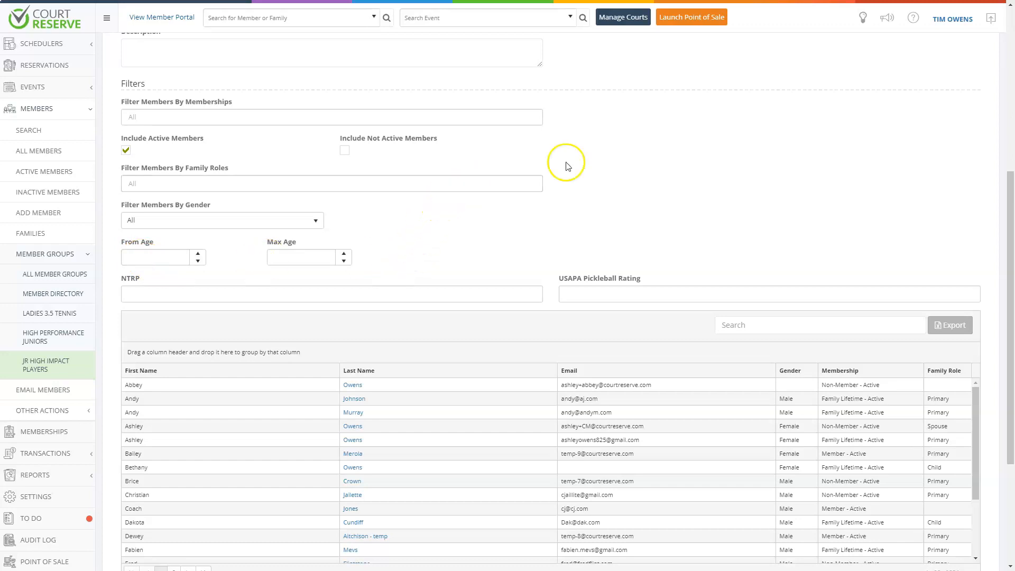
Save the Jr High Impact Players group settings so its public URL and embed code appear
scroll("down", 3)
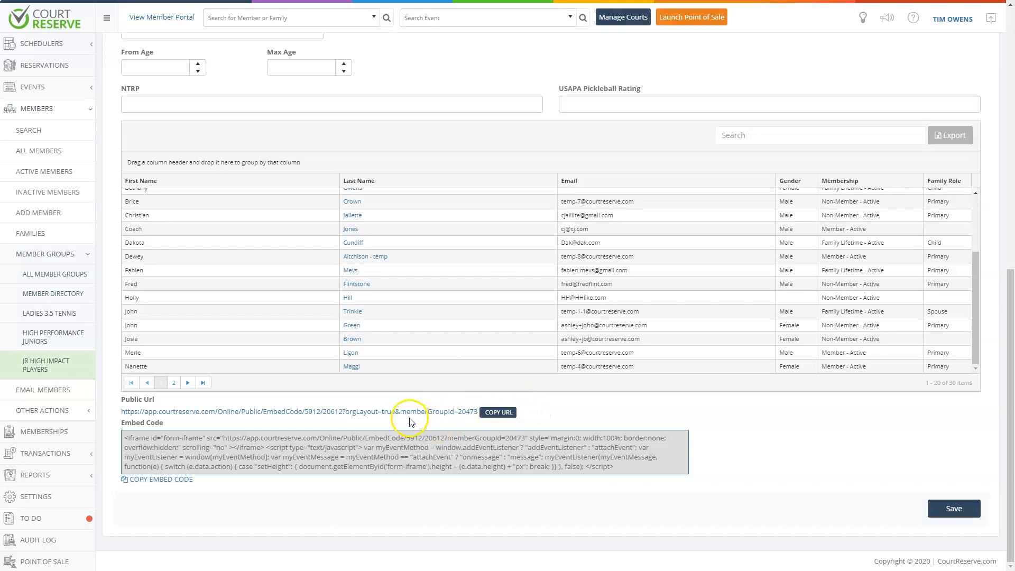
mouse_move(382, 414)
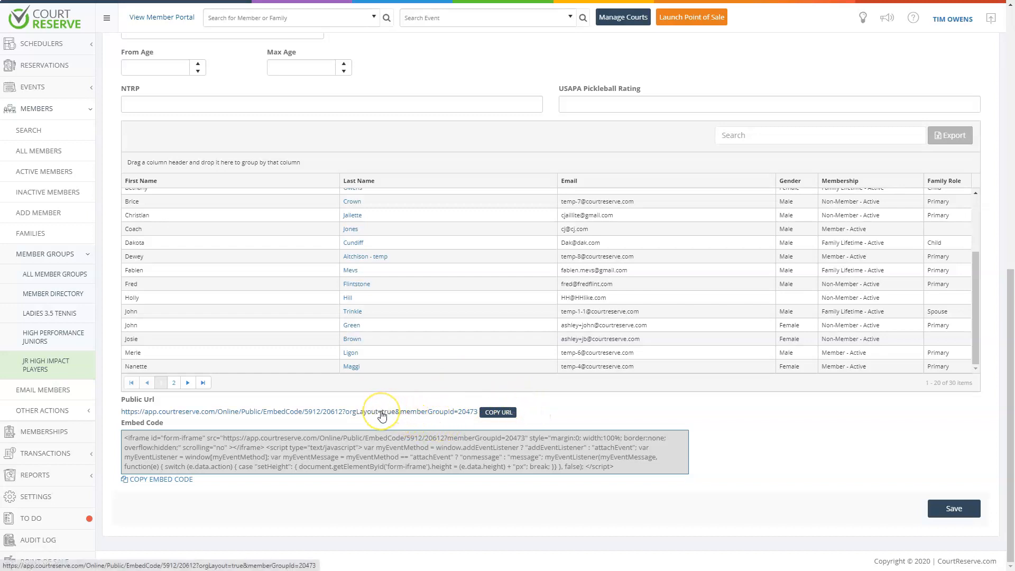
mouse_move(461, 420)
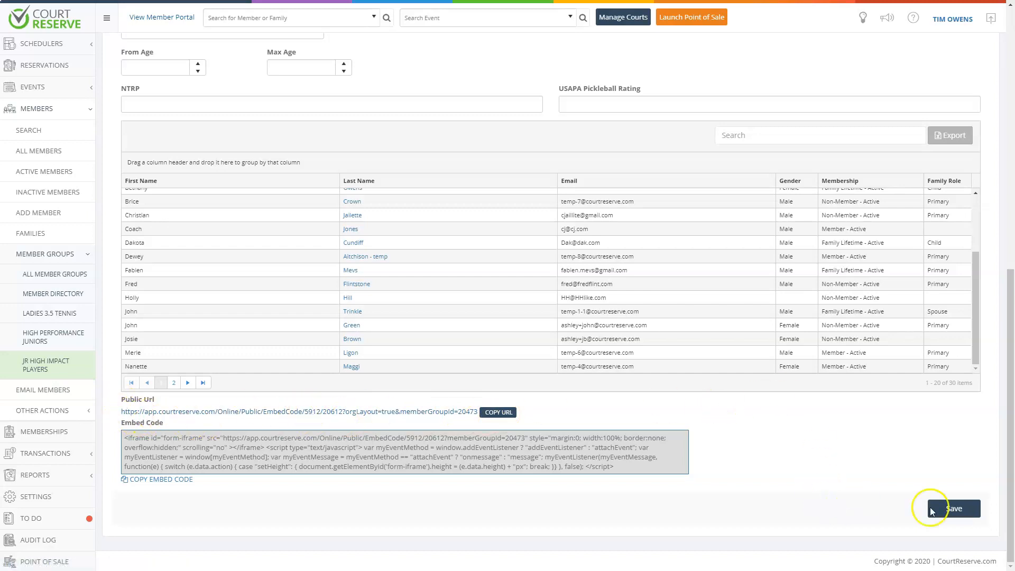
left_click(952, 508)
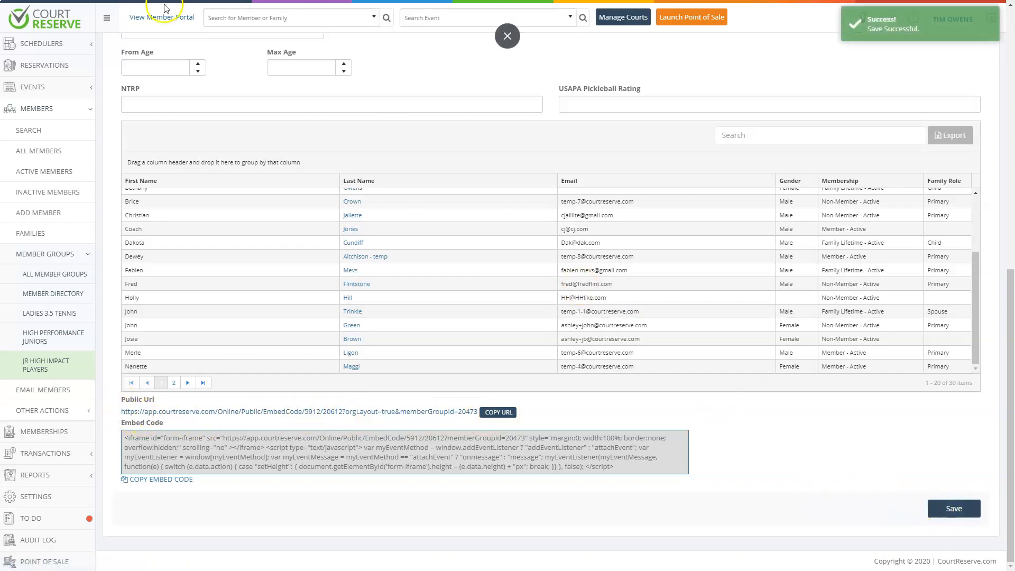
left_click(162, 17)
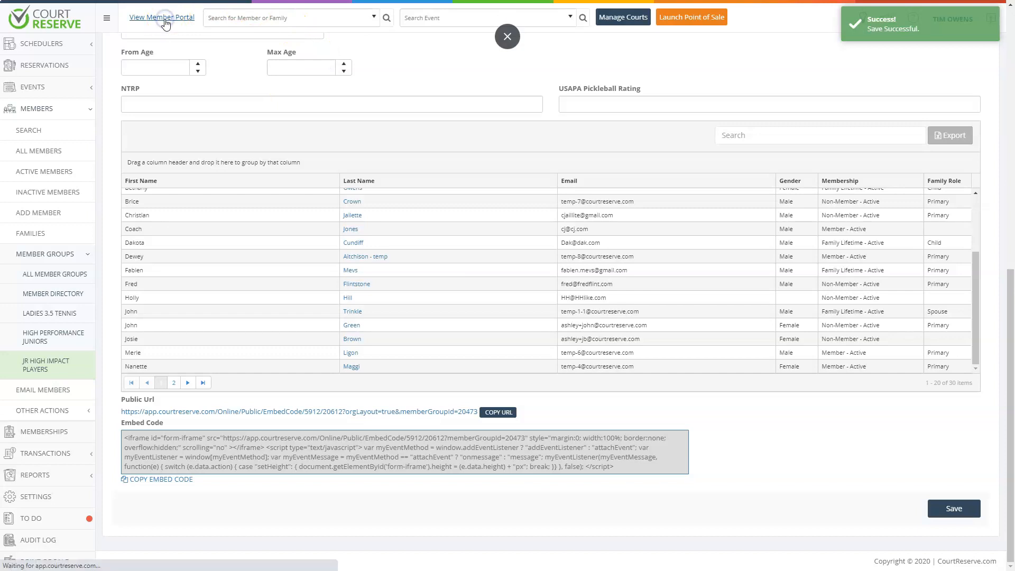
View the Jr High Impact Players page under Members in the member portal
left_click(162, 17)
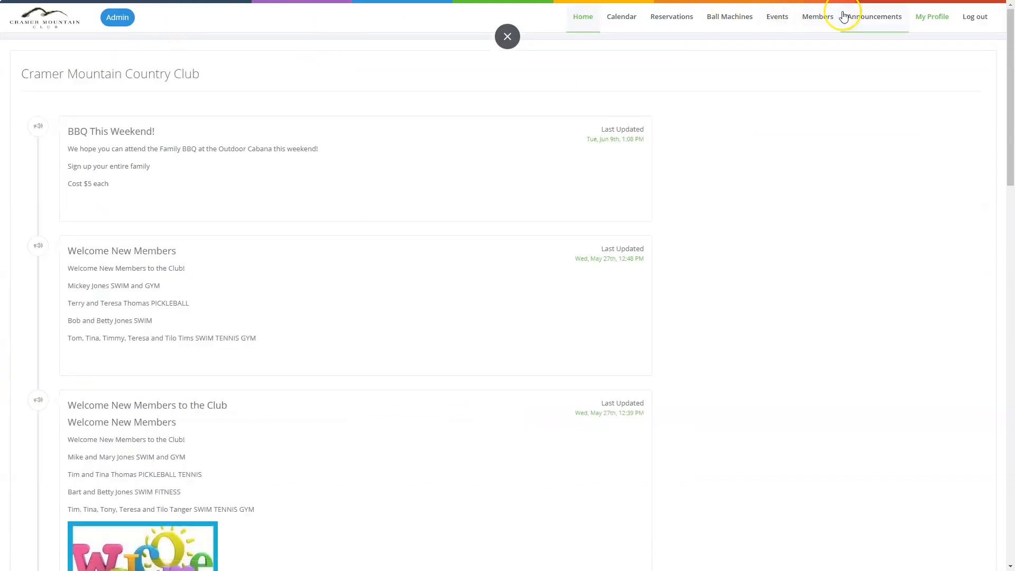
left_click(817, 16)
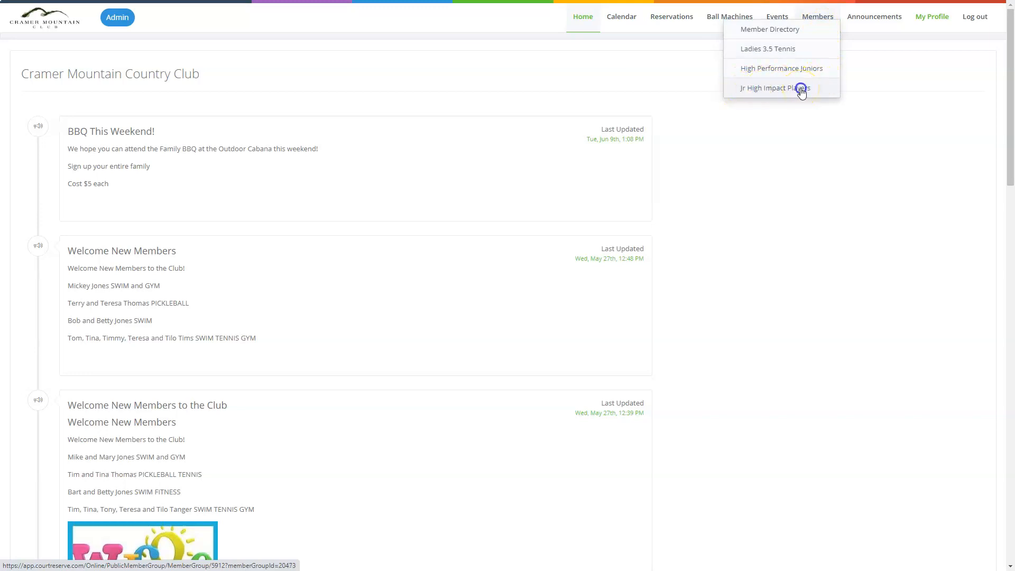
left_click(775, 88)
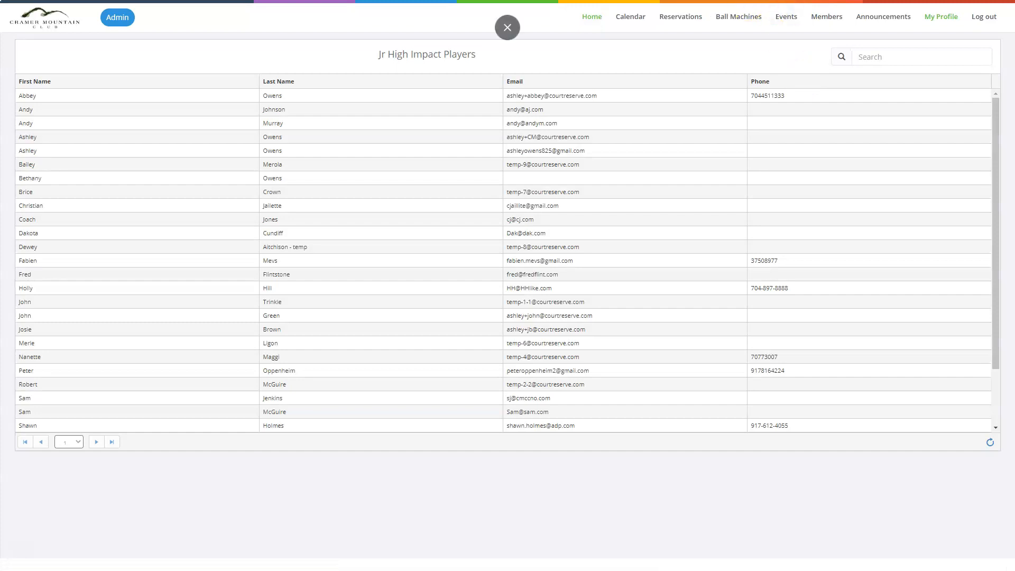